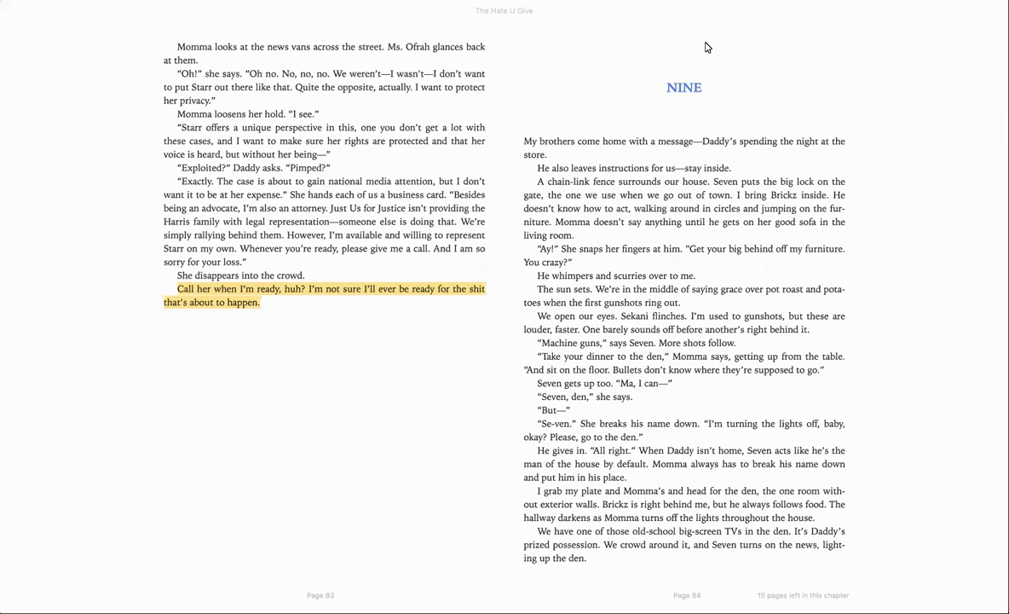
mouse_move(578, 15)
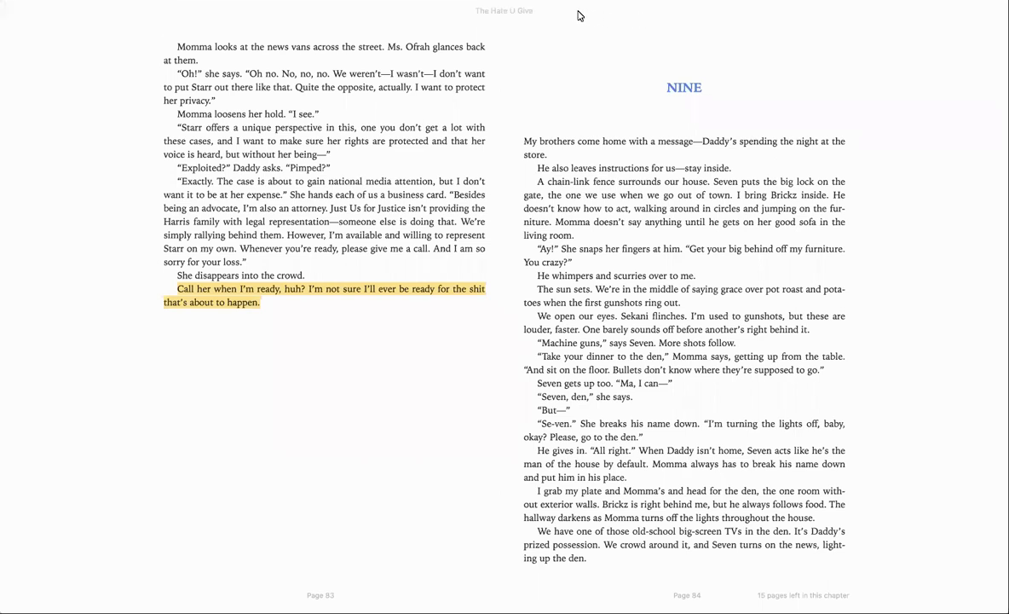
mouse_move(682, 70)
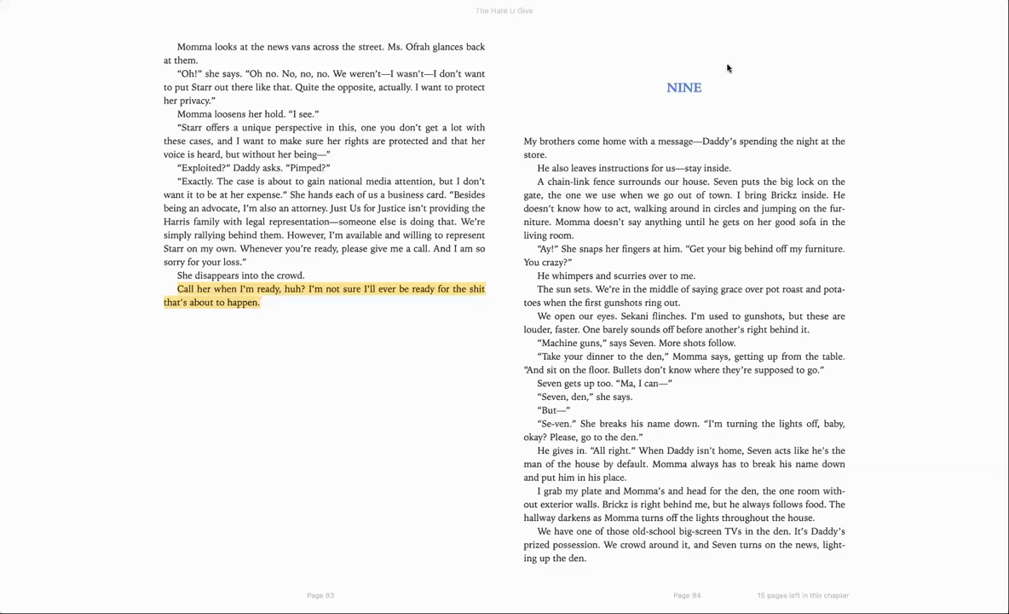
mouse_move(858, 342)
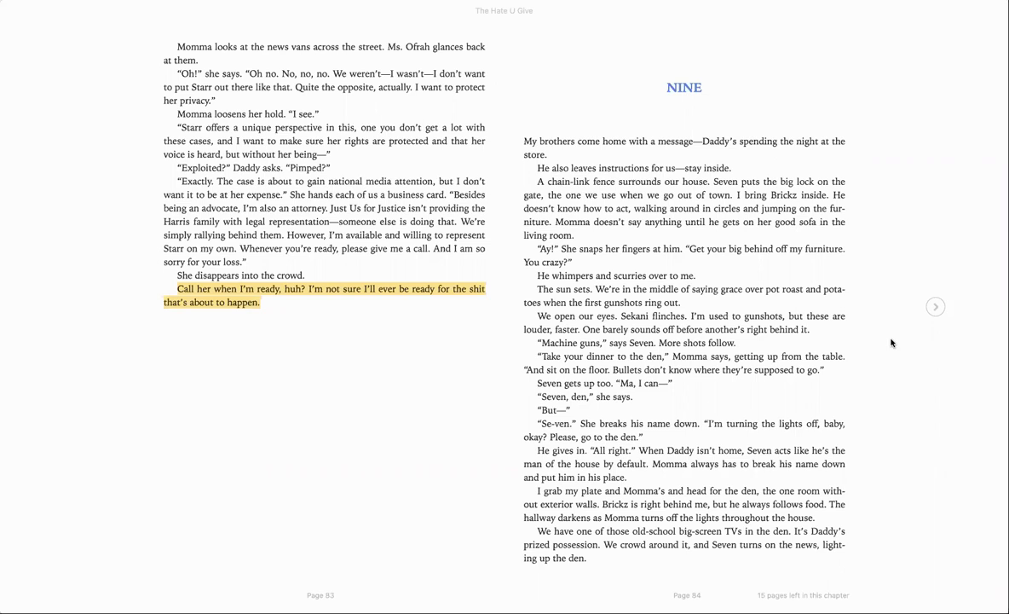
mouse_move(933, 308)
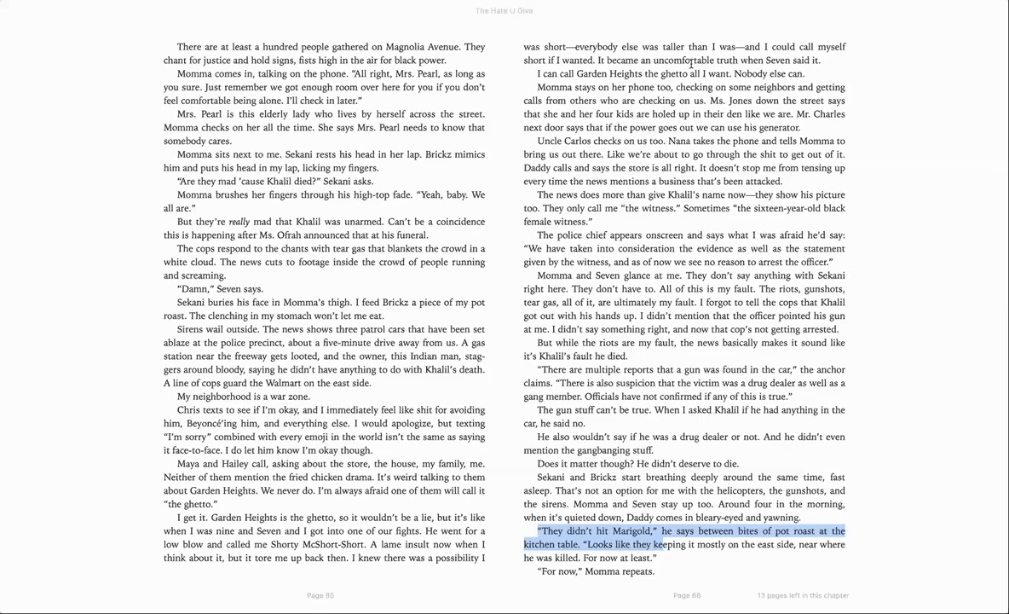
mouse_move(865, 228)
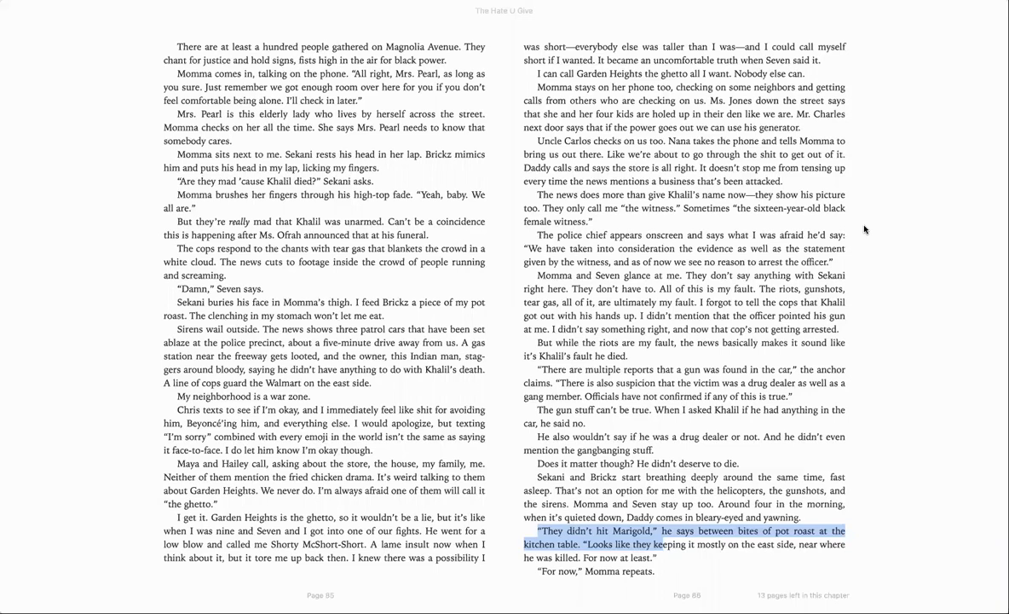
mouse_move(928, 252)
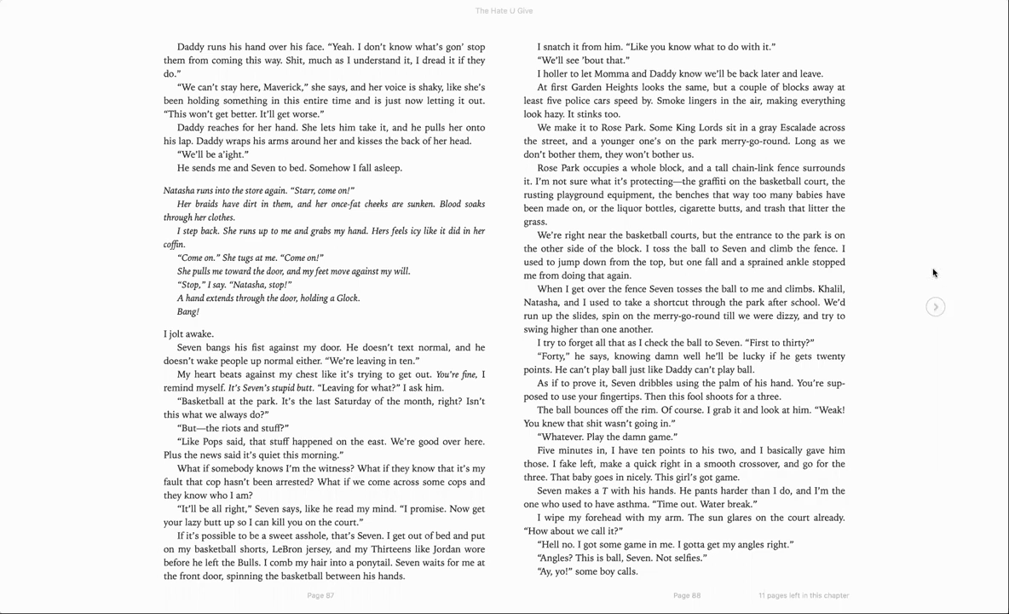
mouse_move(929, 274)
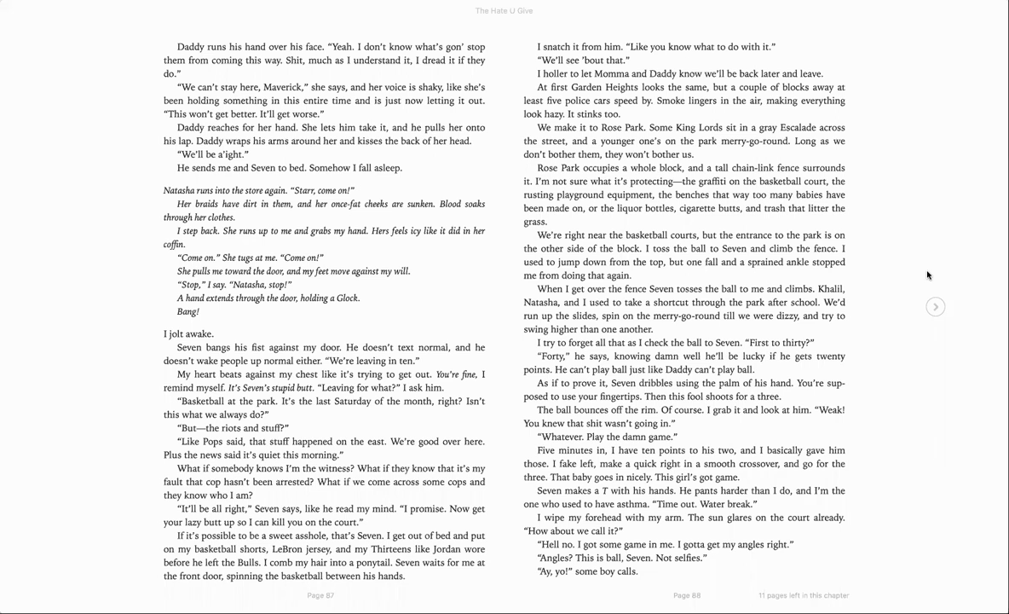
mouse_move(921, 273)
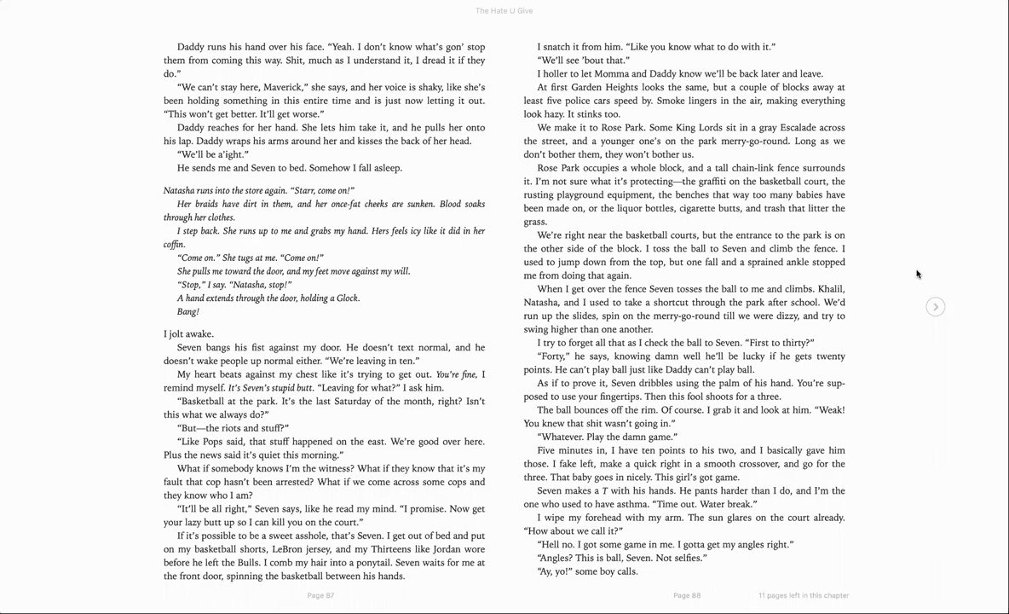
mouse_move(927, 289)
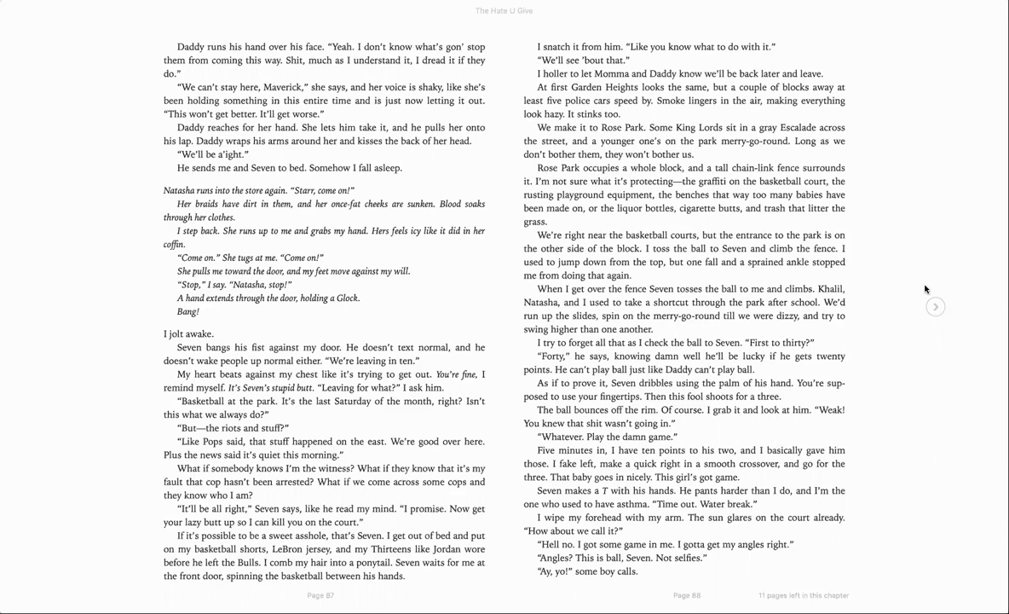
mouse_move(938, 253)
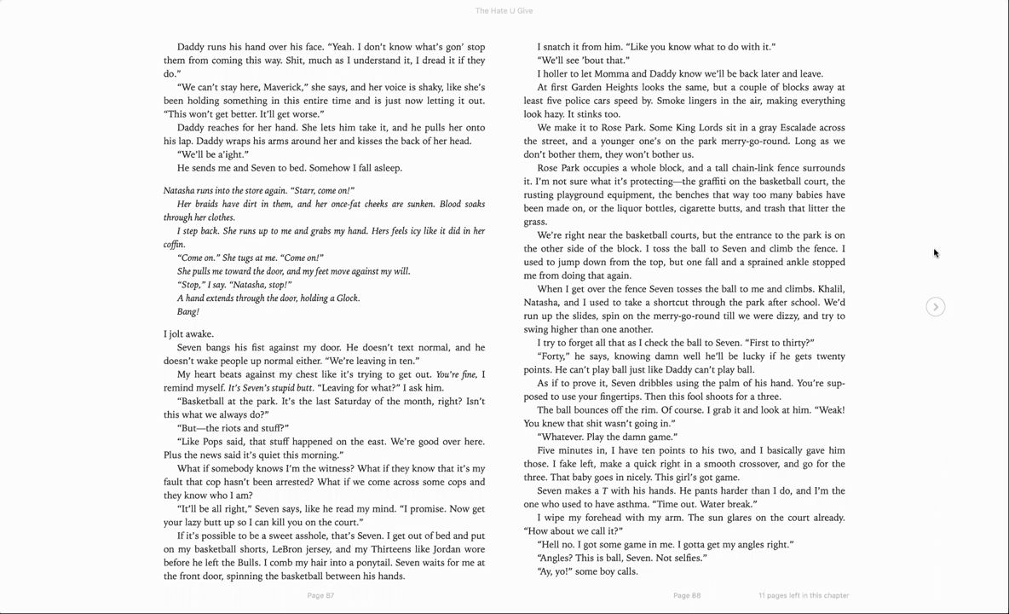
mouse_move(920, 308)
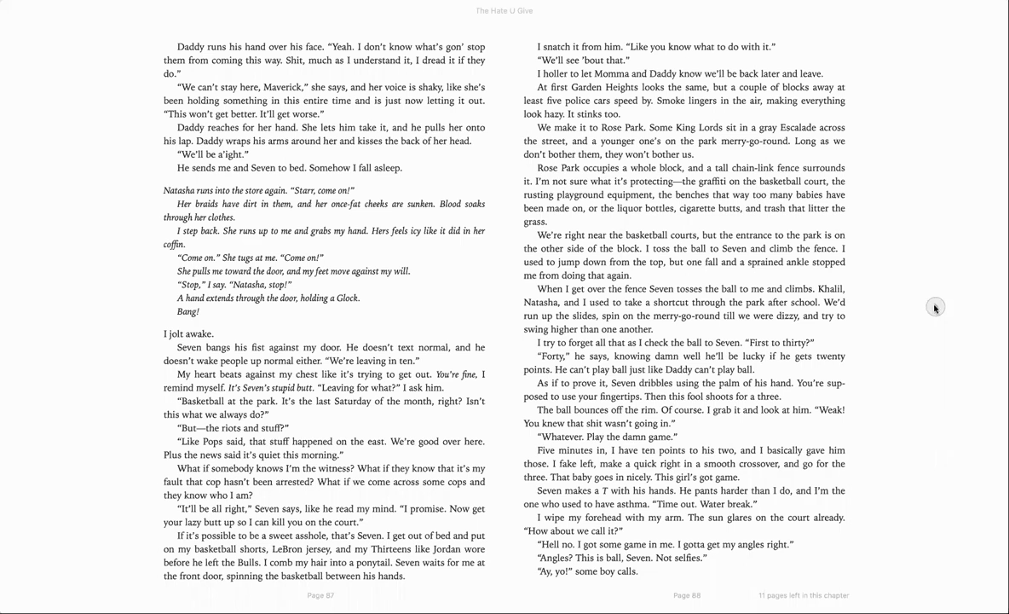
Page forward in The Hate U Give to the pages 89–90 spread
click(934, 306)
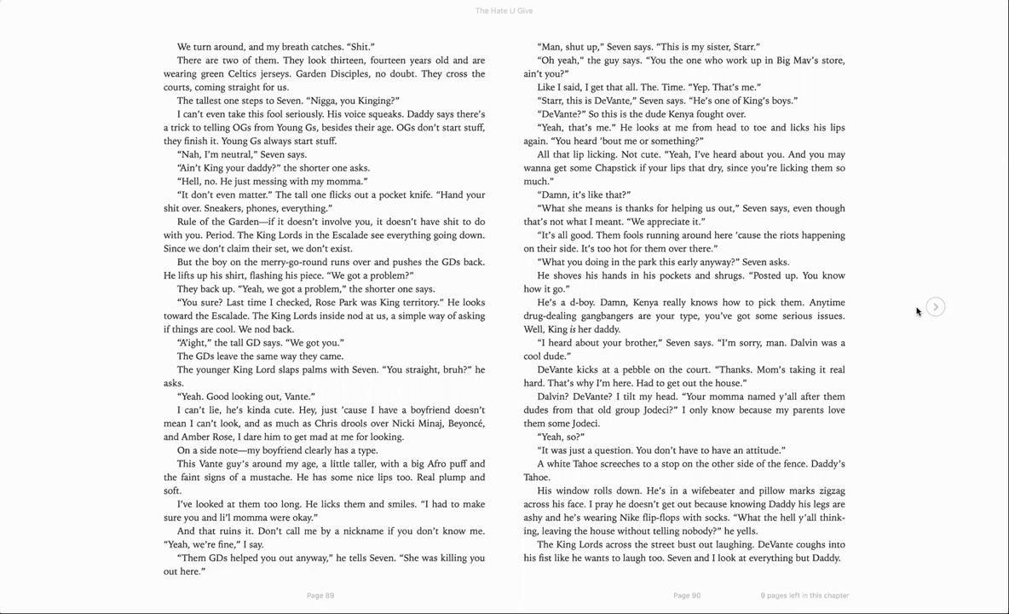
mouse_move(133, 490)
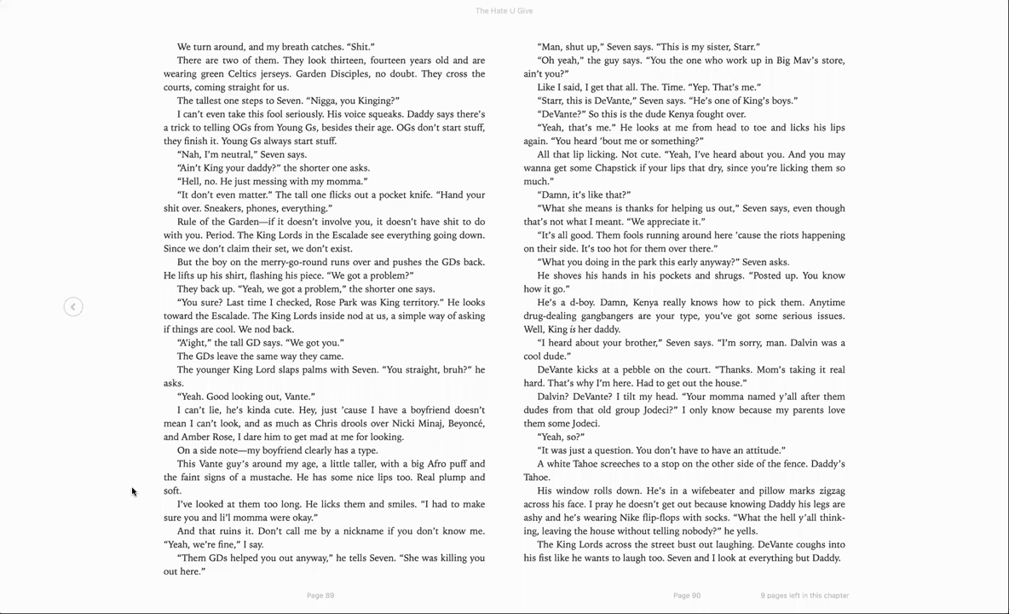